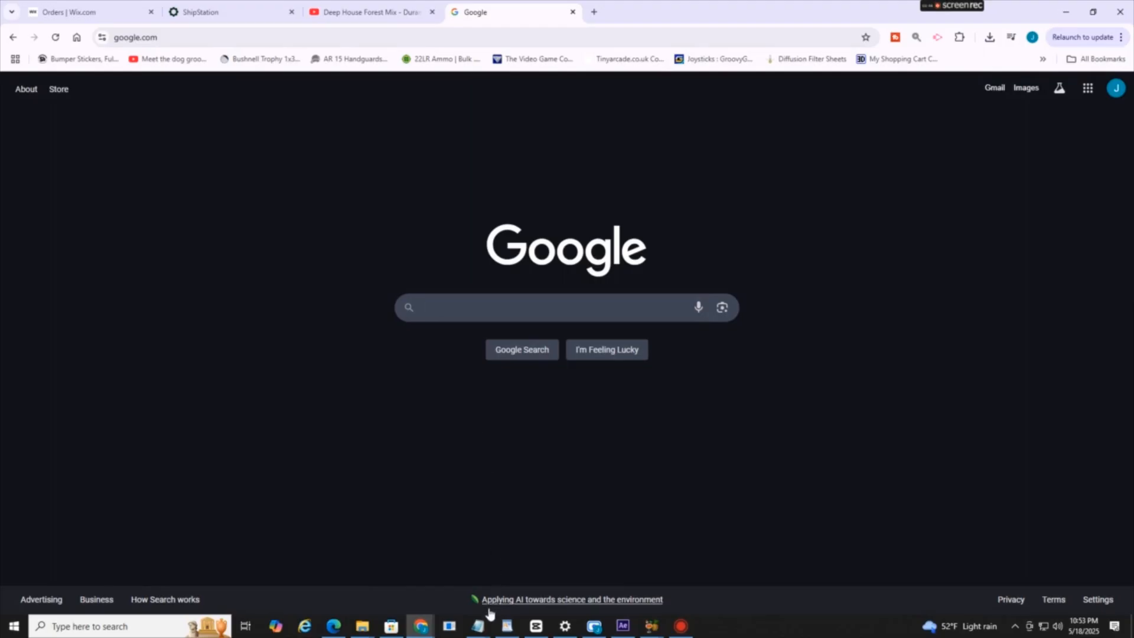
pyautogui.moveTo(477, 625)
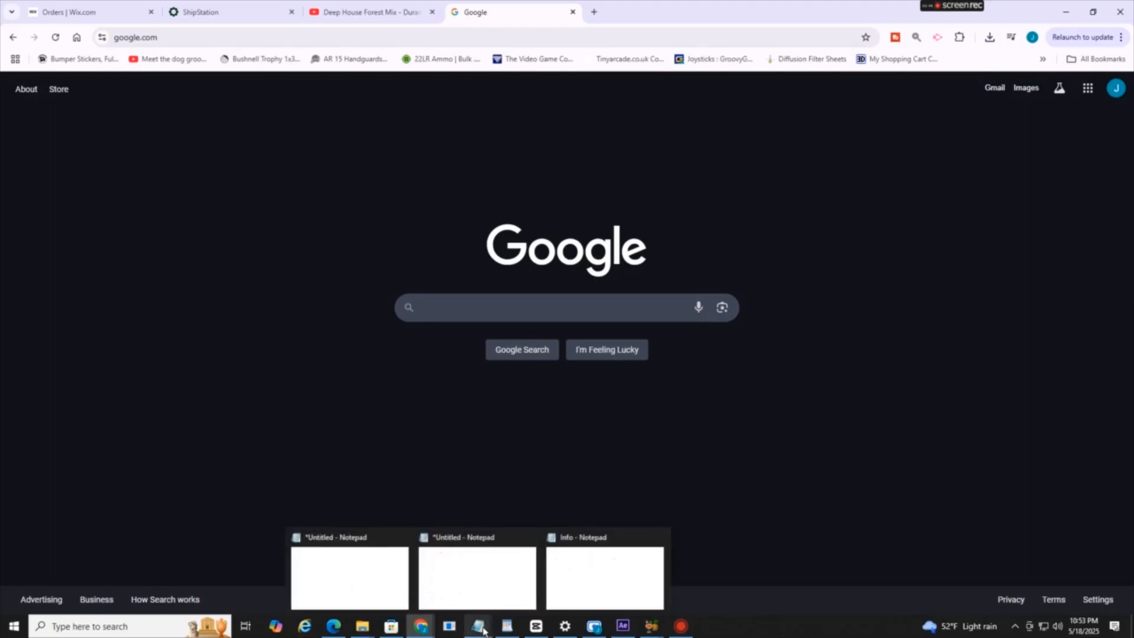
# Bring the Info Notepad window in front of the Google page and reposition it.
pyautogui.click(604, 574)
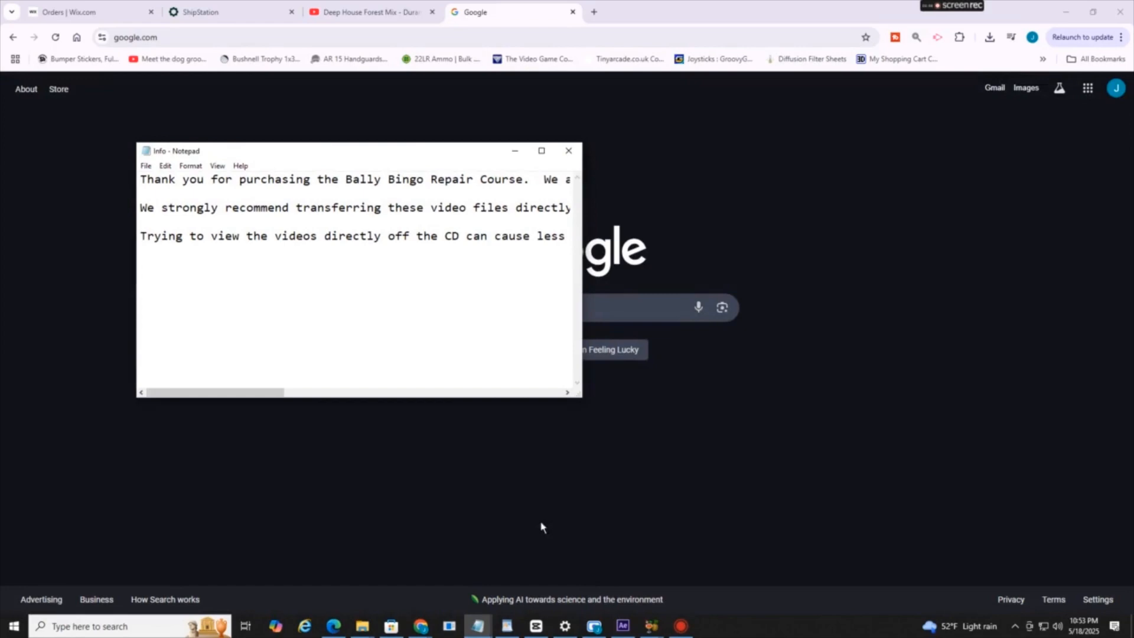
pyautogui.moveTo(333, 151); pyautogui.dragTo(402, 180)
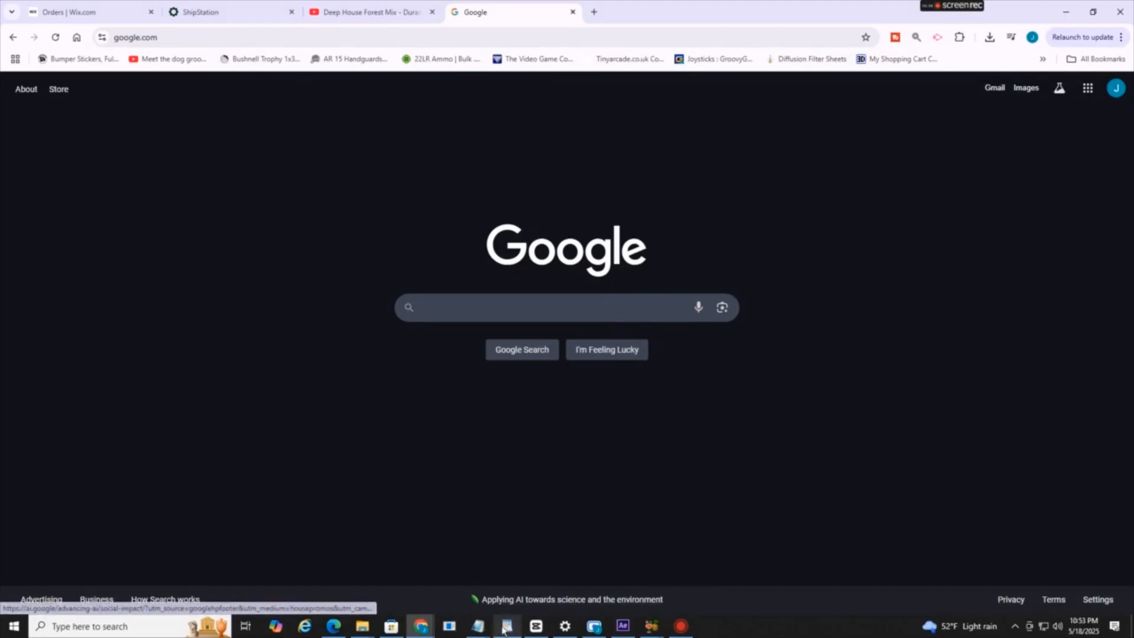
pyautogui.click(506, 626)
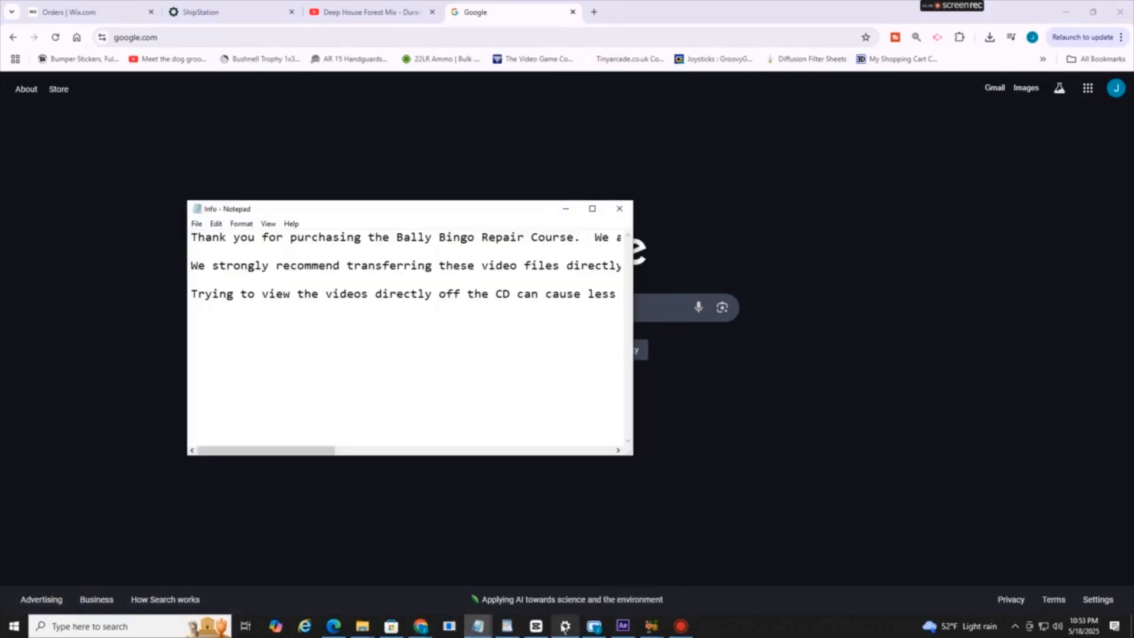
pyautogui.click(564, 626)
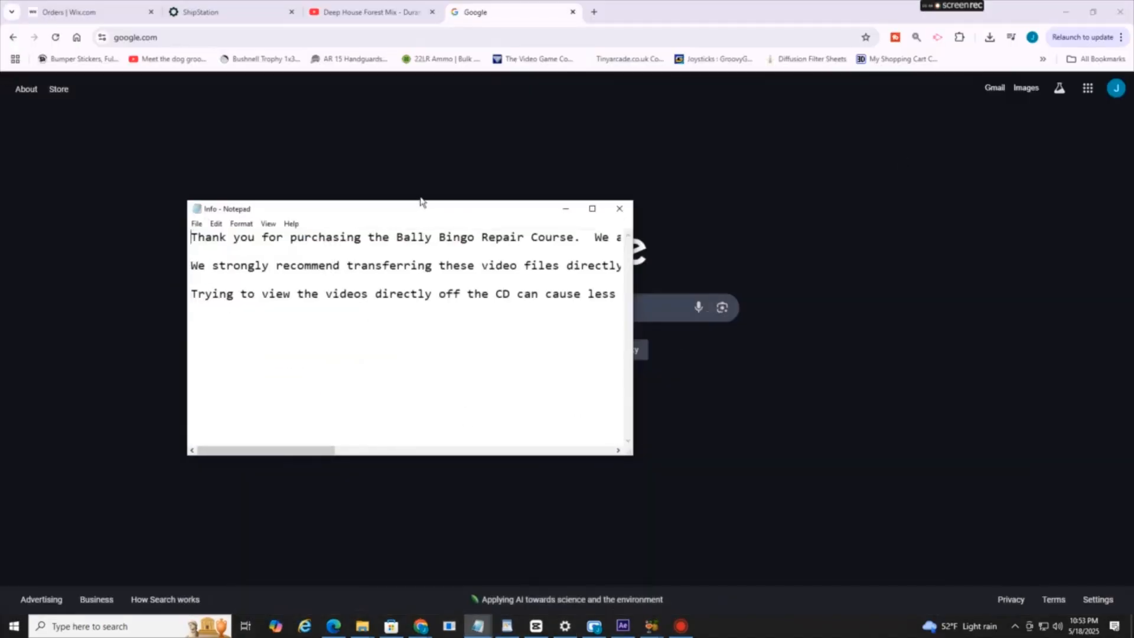
pyautogui.moveTo(419, 208); pyautogui.dragTo(438, 202)
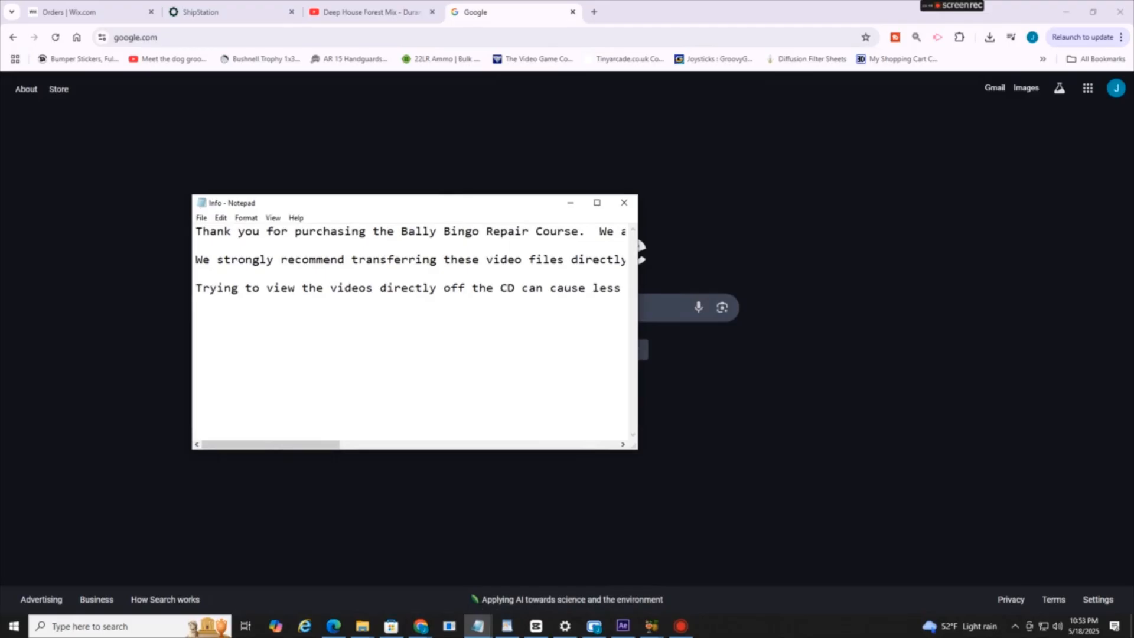
# Search Google for 'microsoft powertoys' and open the Microsoft Learn PowerToys overview.
pyautogui.click(622, 203)
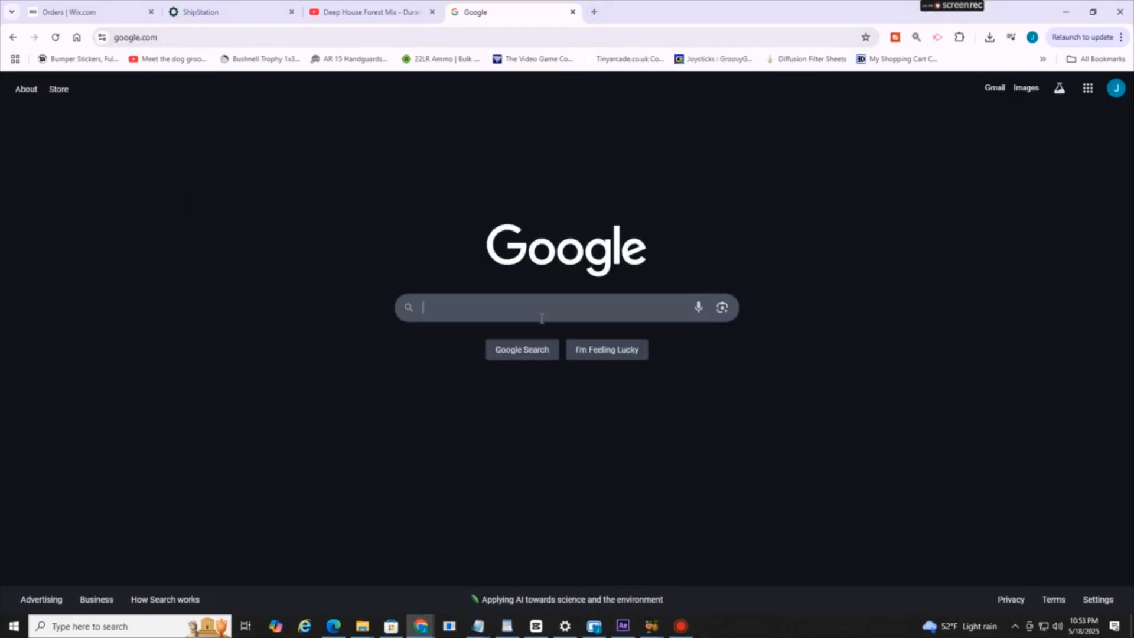
pyautogui.write('microsoft powertoys')
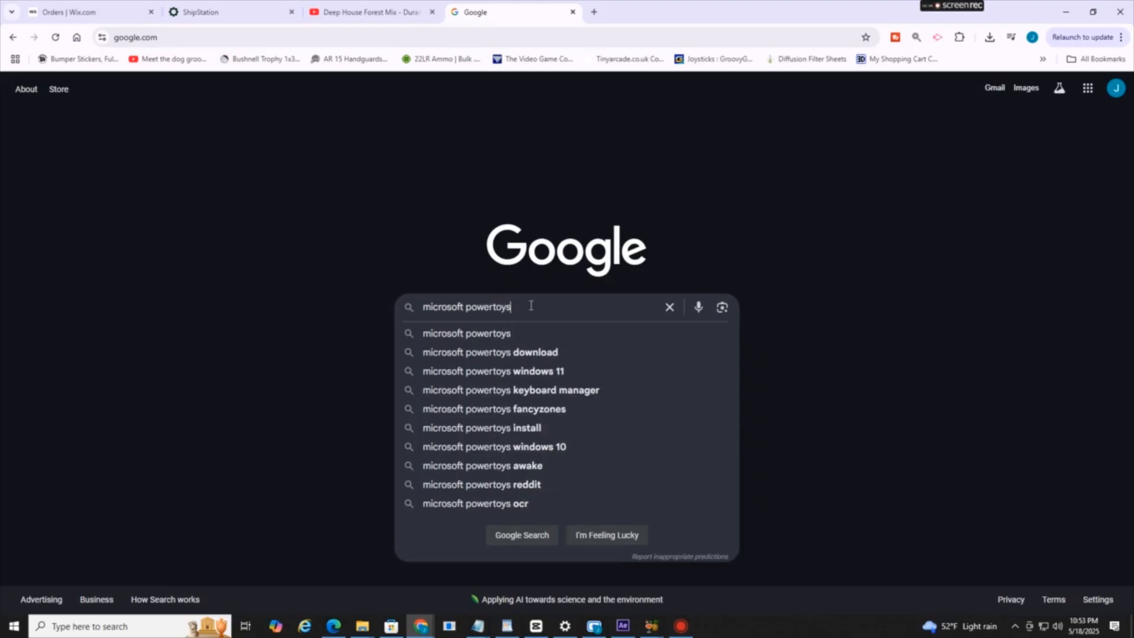
pyautogui.press('Return')
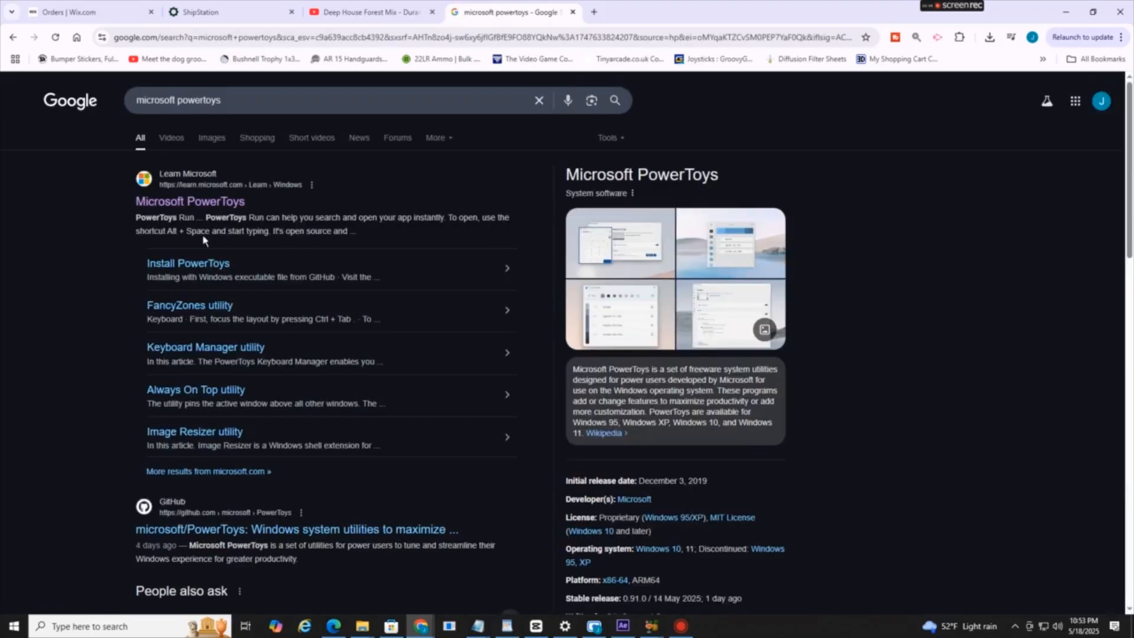
pyautogui.click(189, 201)
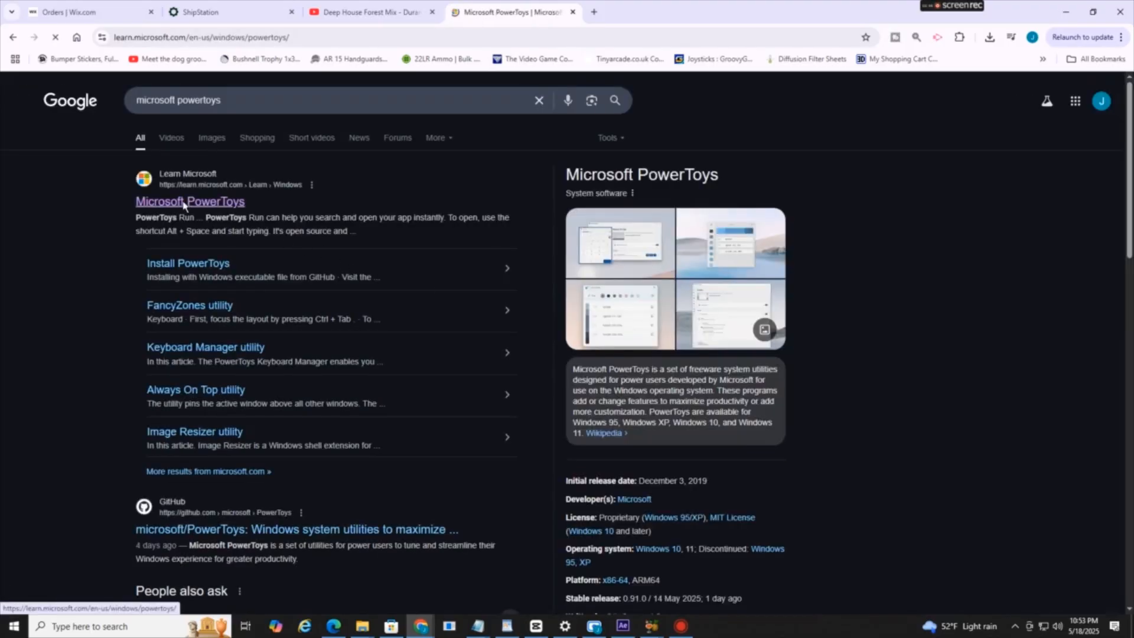
pyautogui.click(190, 201)
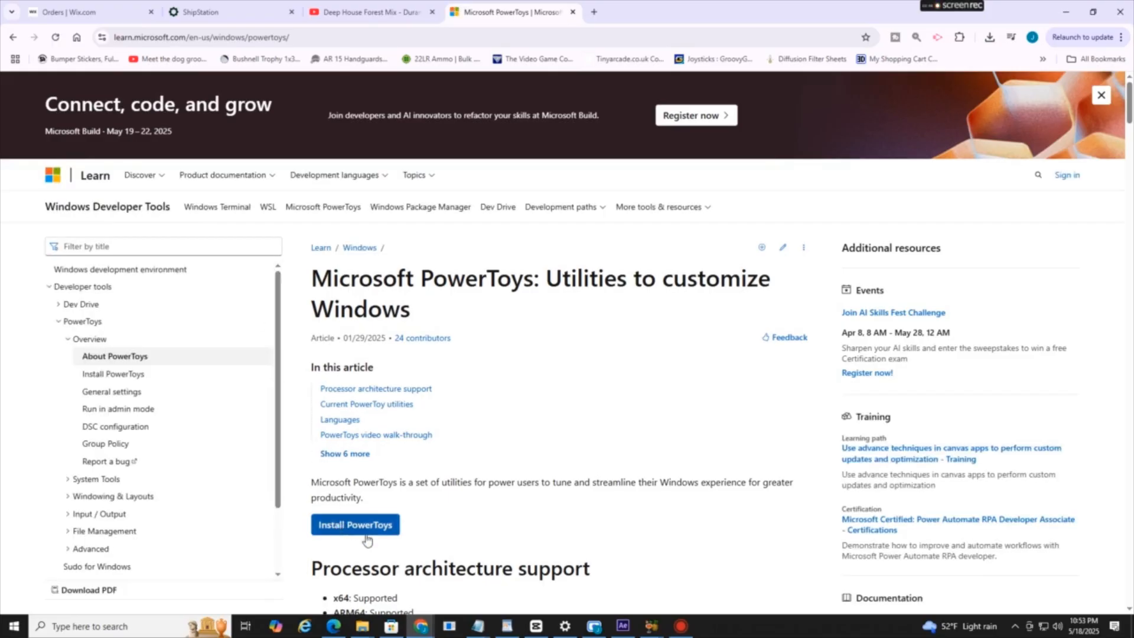
pyautogui.moveTo(375, 389)
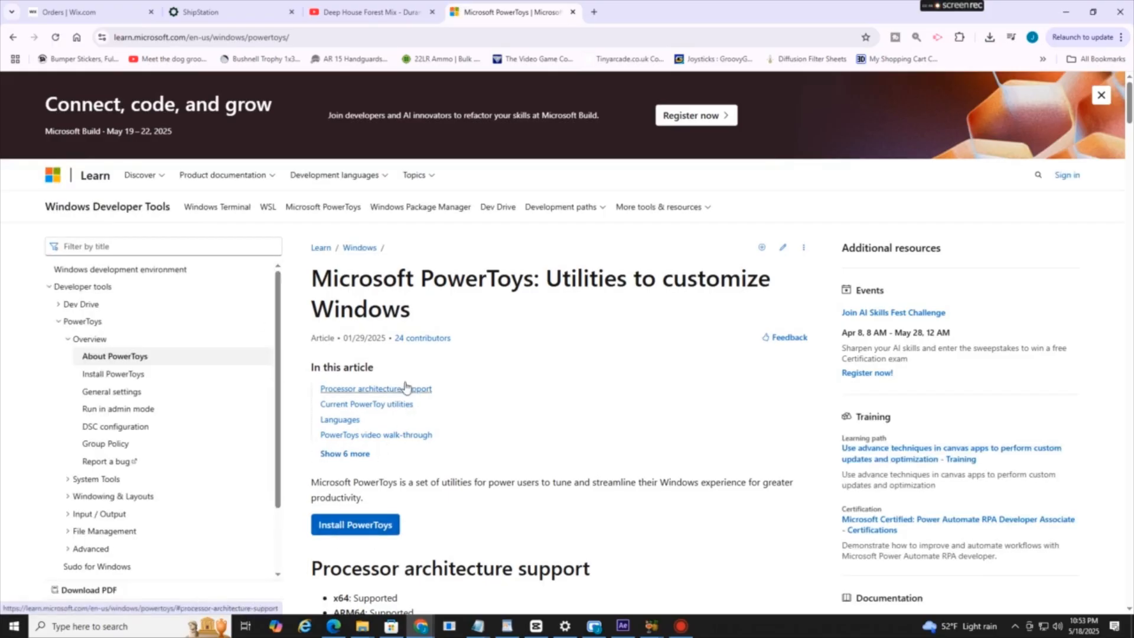
pyautogui.moveTo(451, 422)
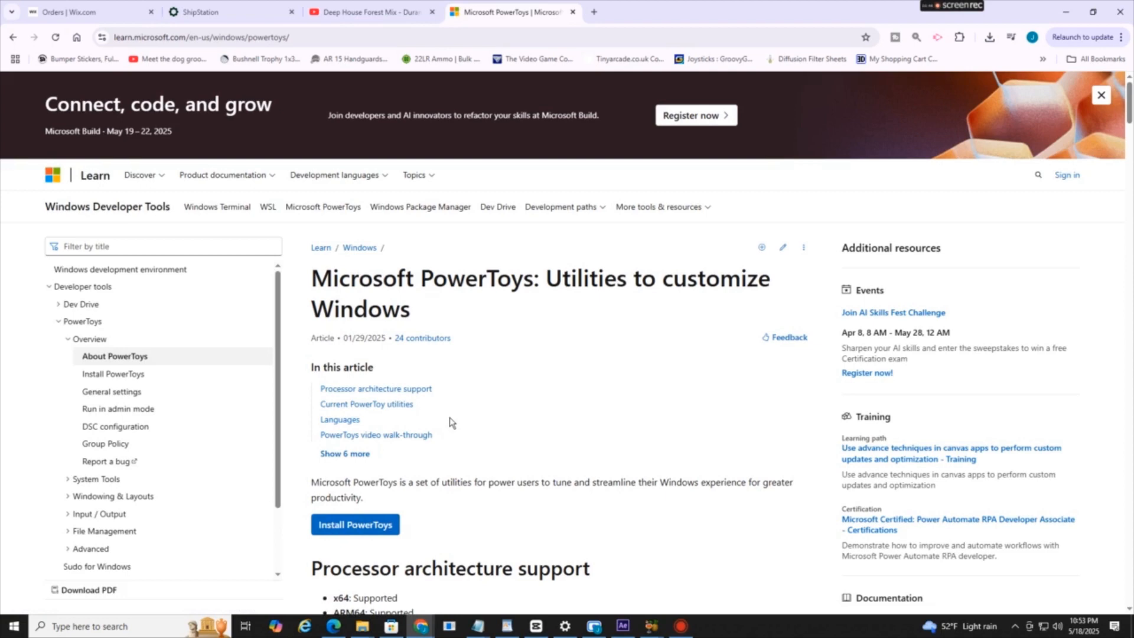
pyautogui.moveTo(471, 412)
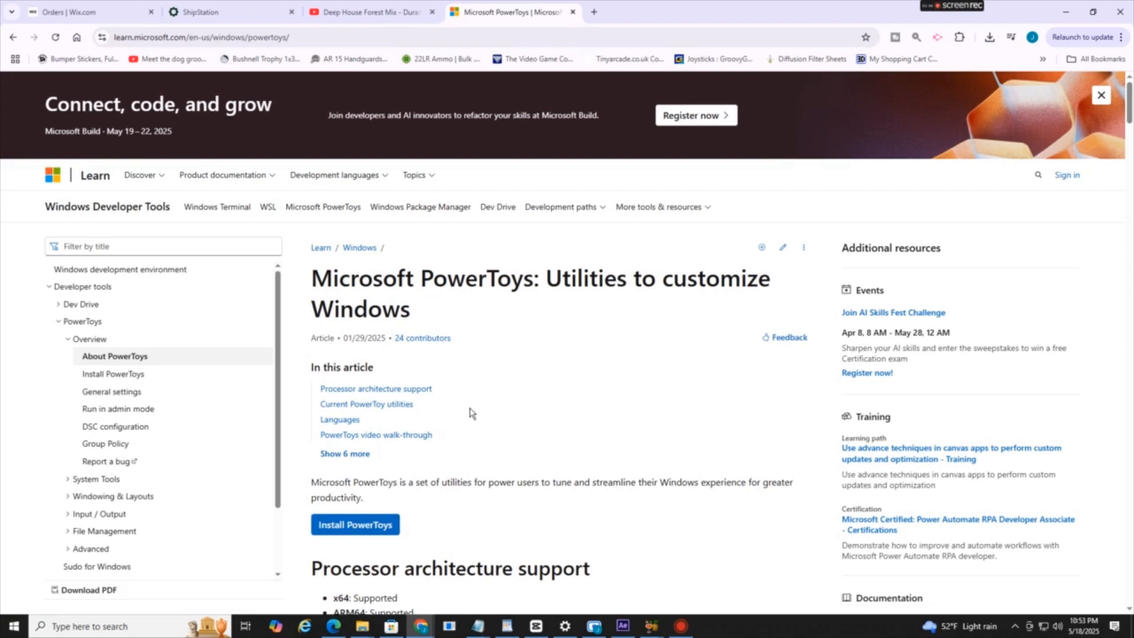
pyautogui.moveTo(457, 394)
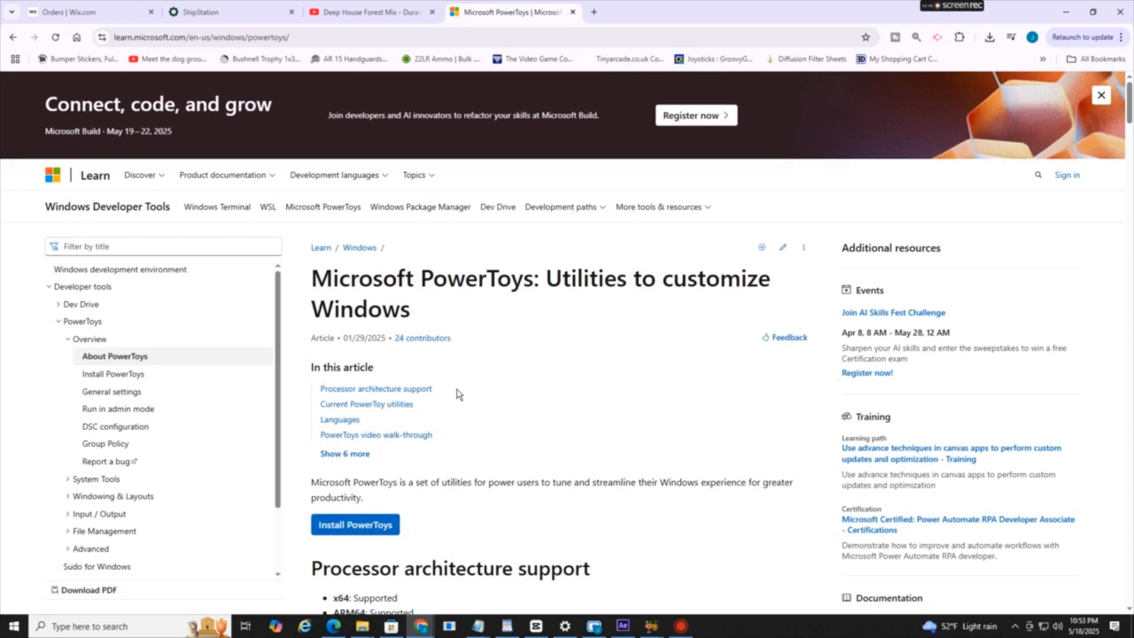
pyautogui.moveTo(476, 626)
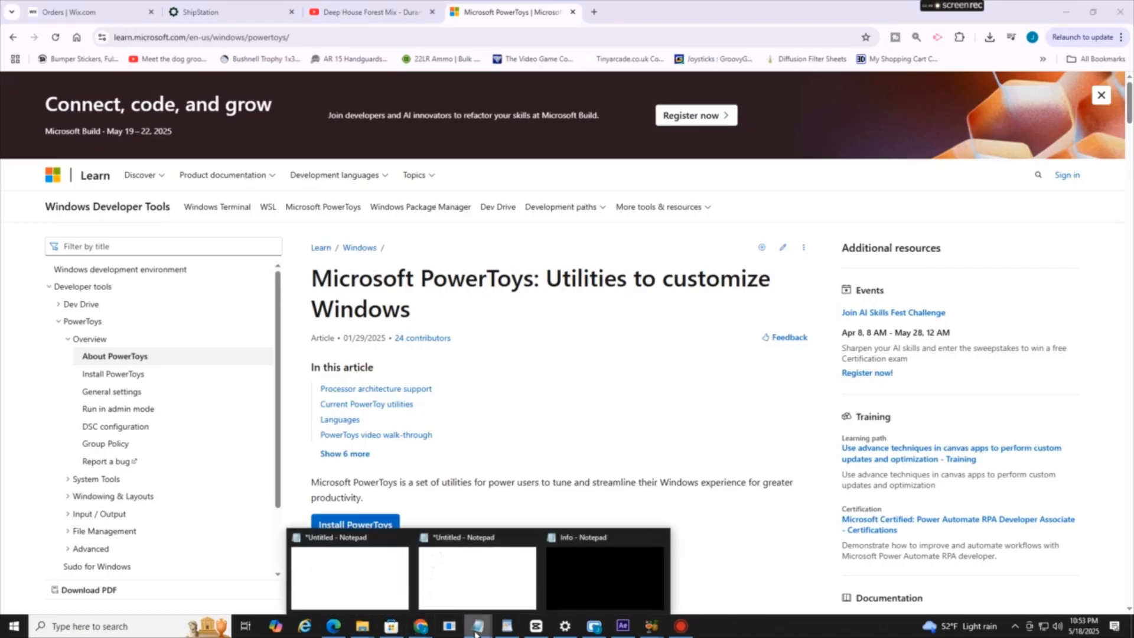
# Pin the Info notes always on top with Win+Ctrl+T and move it up-left.
pyautogui.click(603, 574)
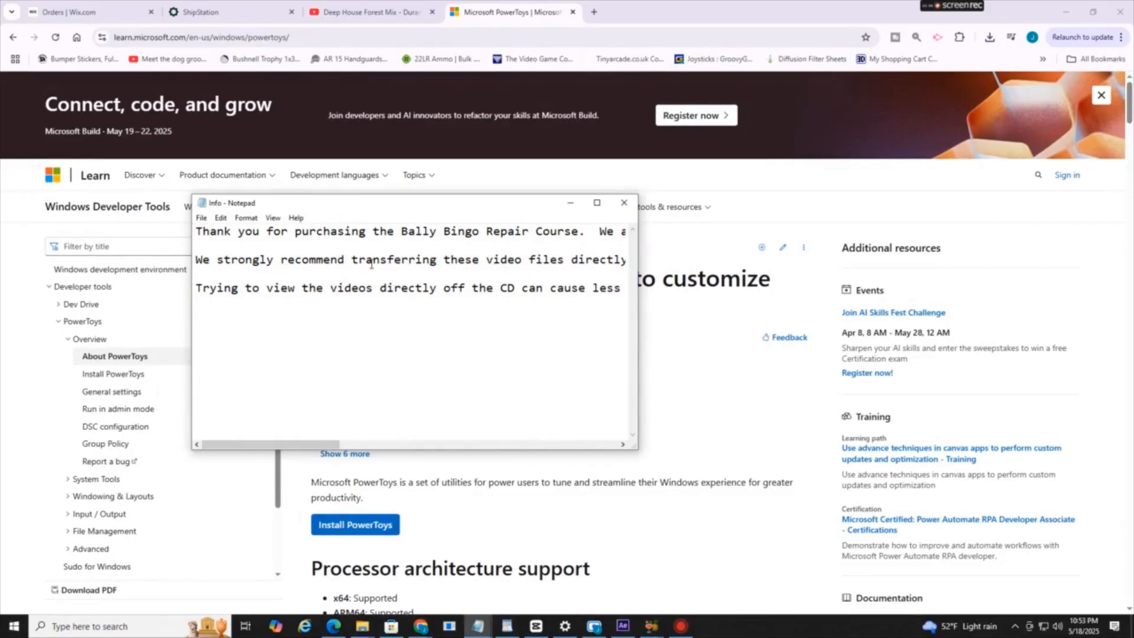
pyautogui.press('Win+Ctrl+T')
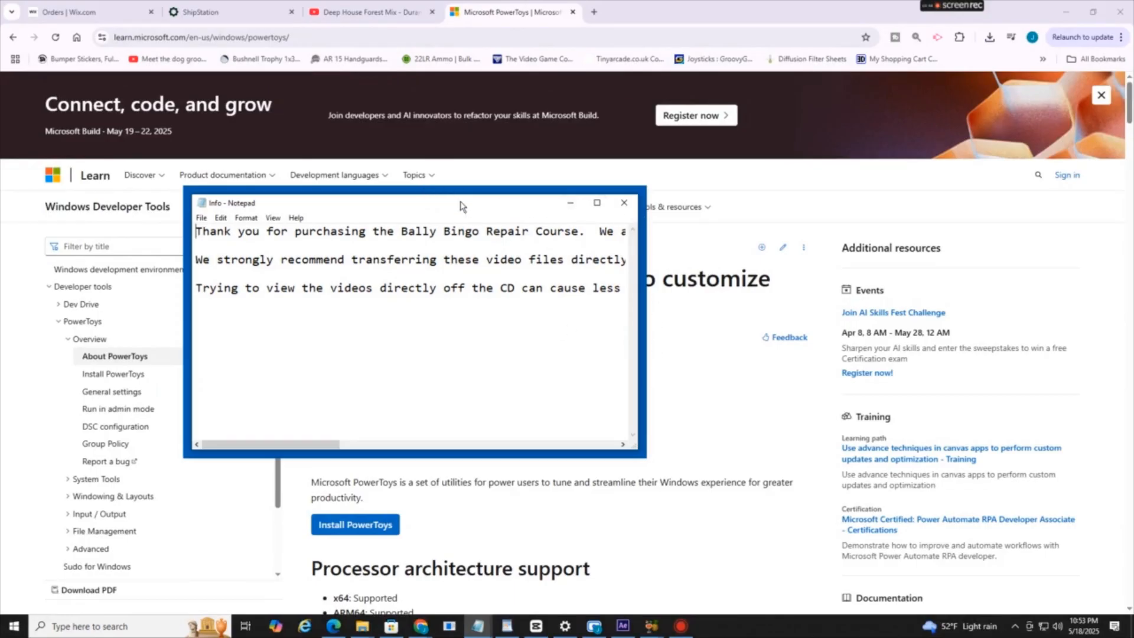
pyautogui.moveTo(413, 203); pyautogui.dragTo(341, 176)
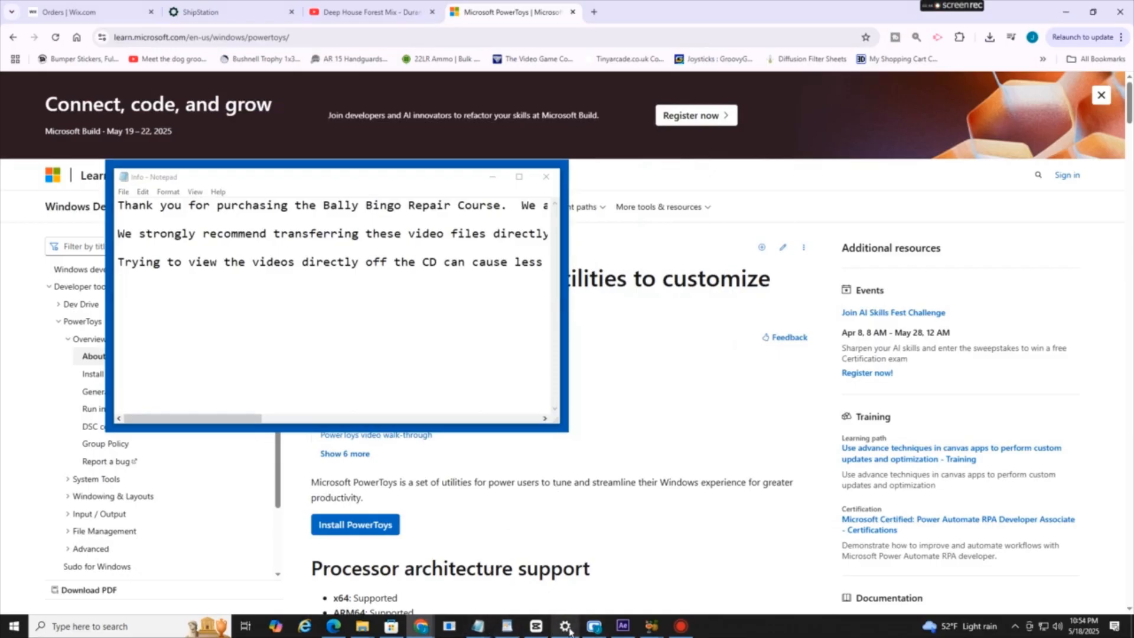
# Switch to After Effects and drag the pinned Info notes higher over the project.
pyautogui.click(622, 626)
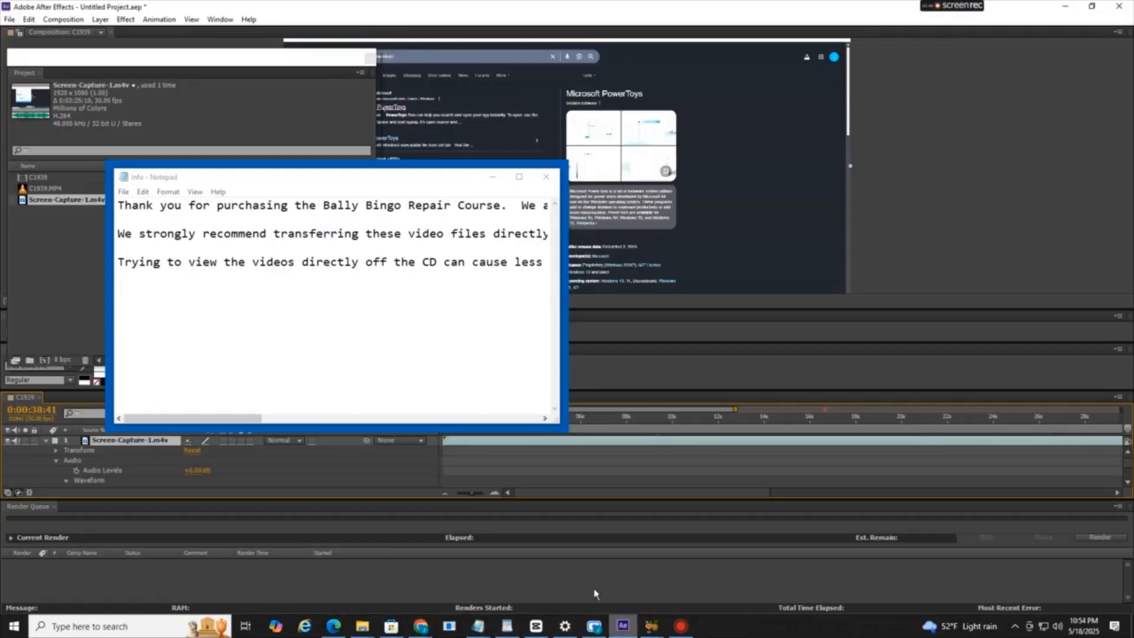
pyautogui.moveTo(336, 176); pyautogui.dragTo(413, 101)
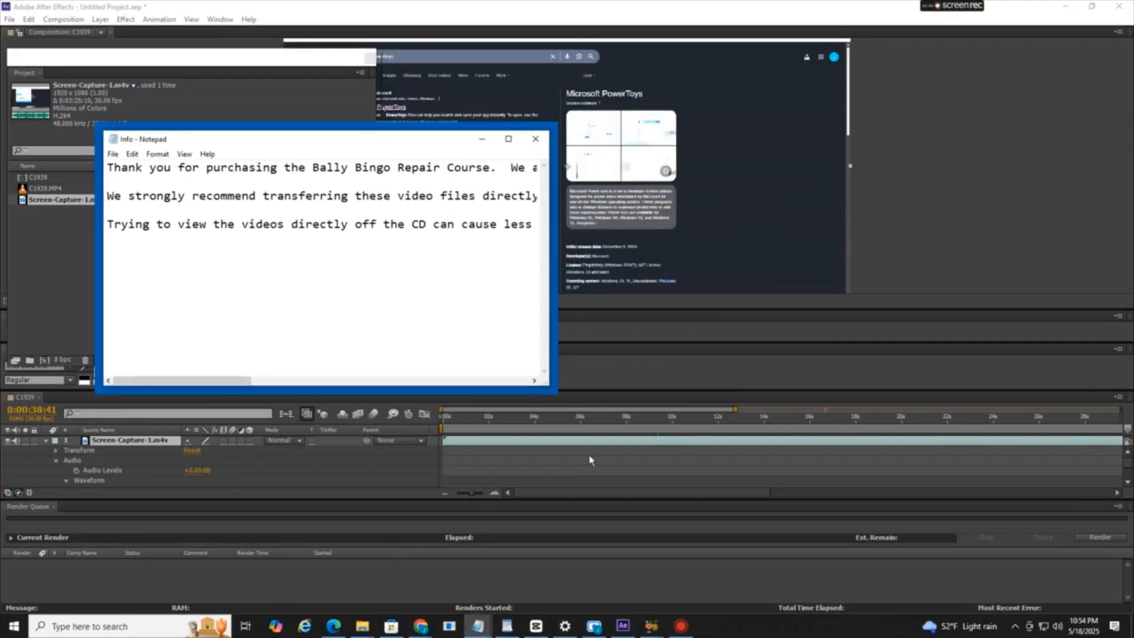
pyautogui.moveTo(476, 626)
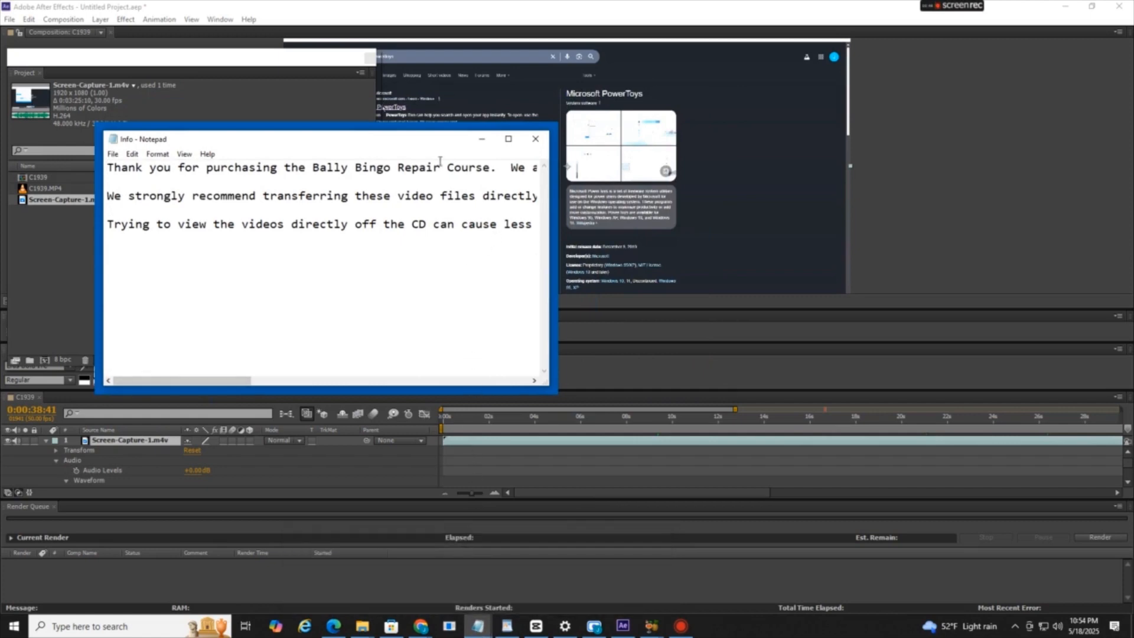
pyautogui.moveTo(413, 147)
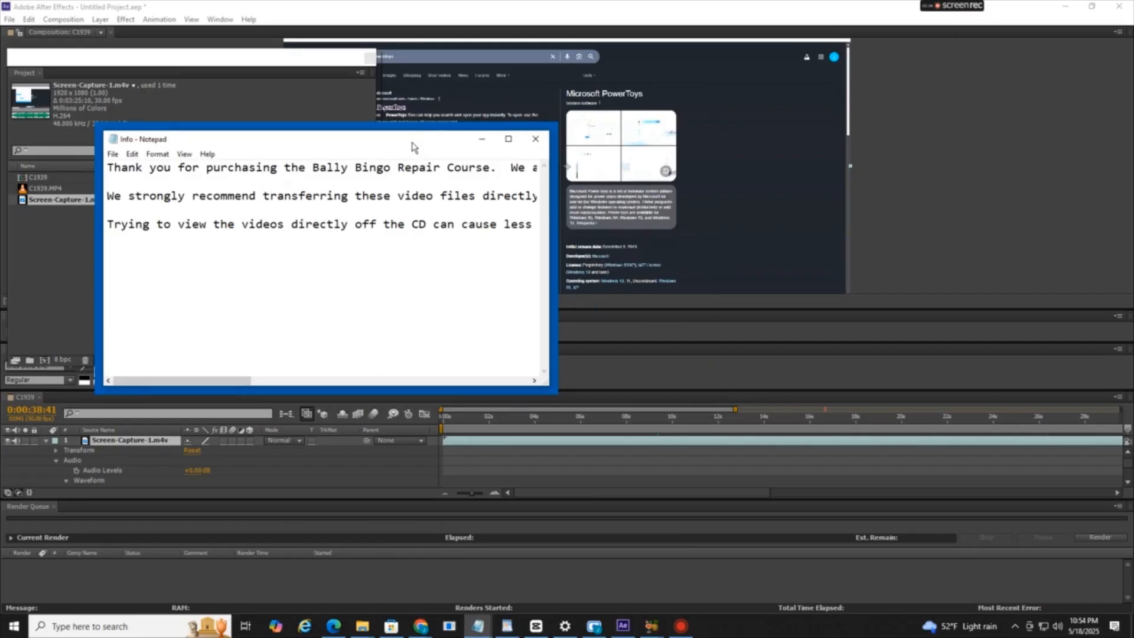
# Turn off Always On Top for the Info notes with Win+Ctrl+T.
pyautogui.press('win+ctrl+t')
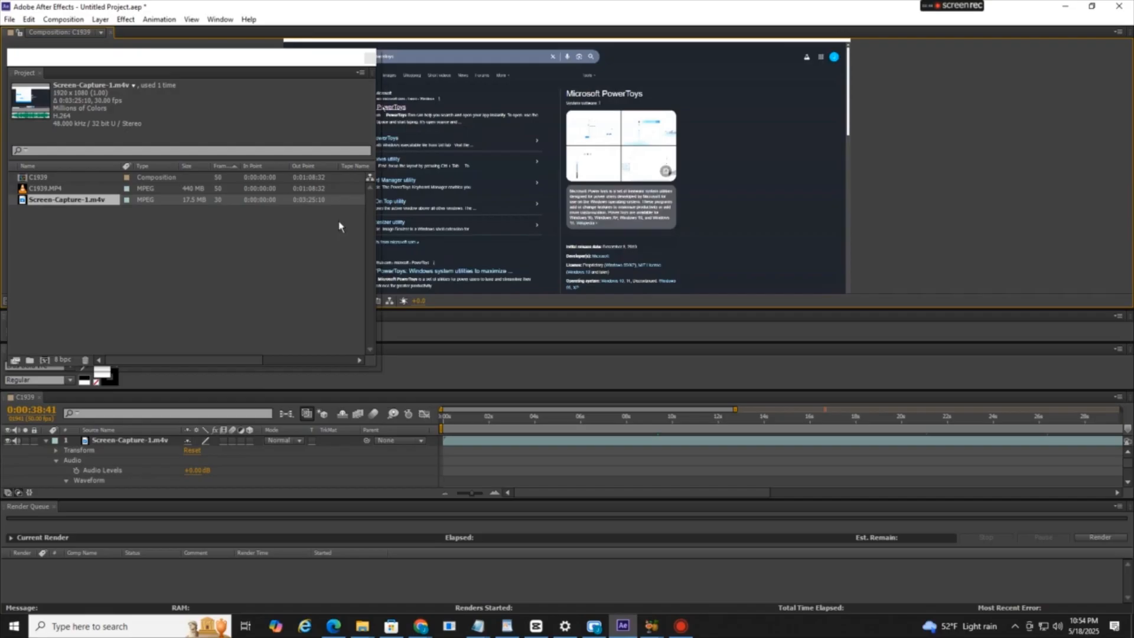
pyautogui.moveTo(350, 223)
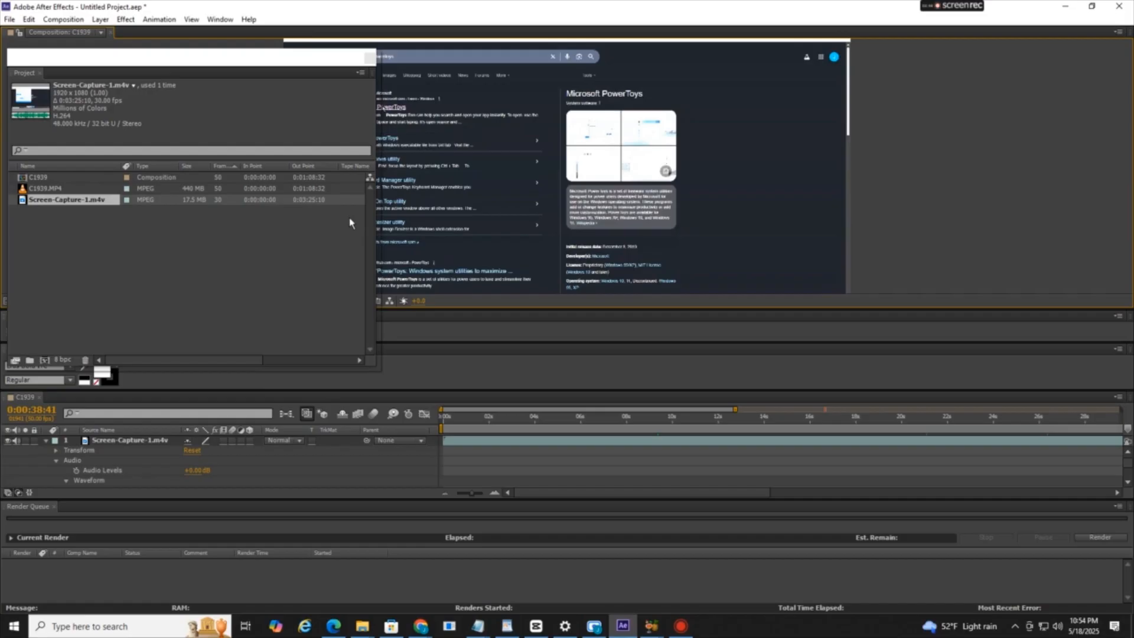
pyautogui.moveTo(335, 232)
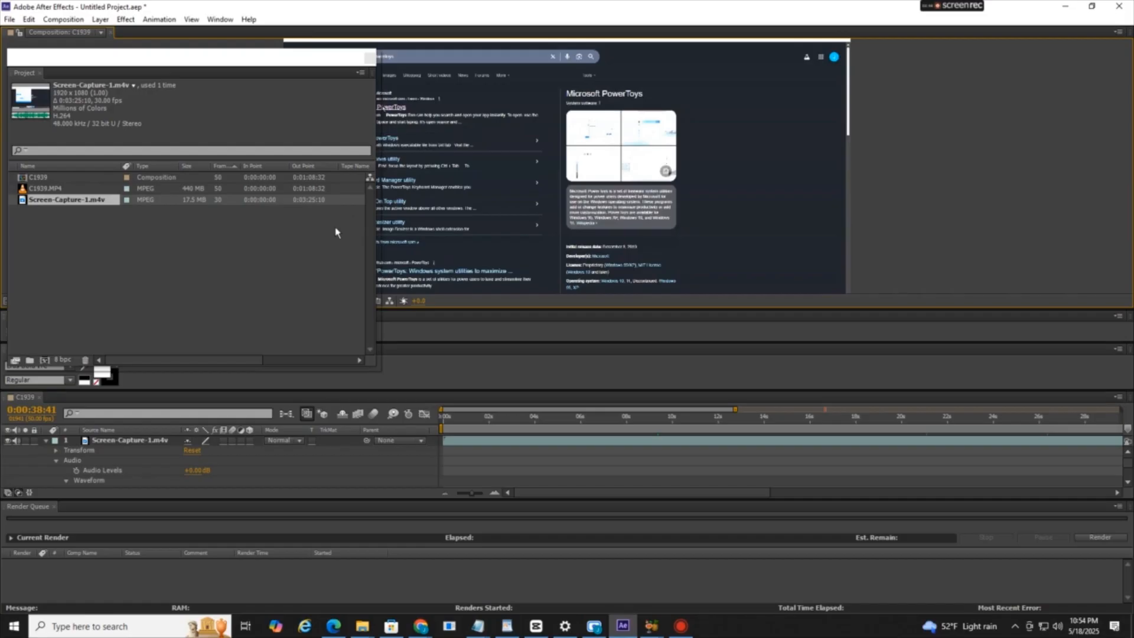